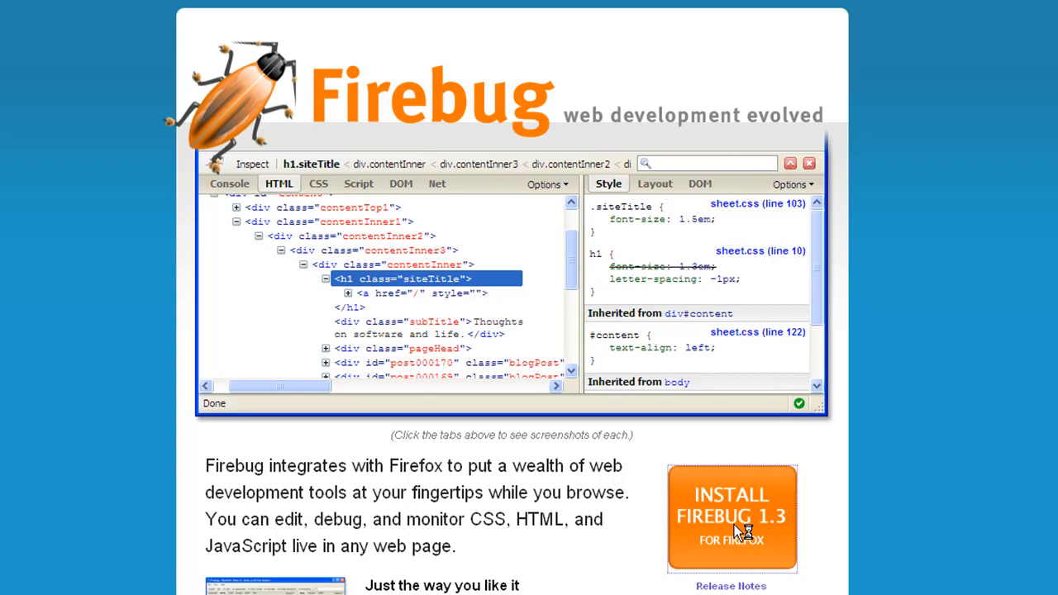
- Start the Firebug 1.3 add-on installation and confirm it in the Software Installation dialog
{"action": "left_click", "coordinate": [731, 517]}
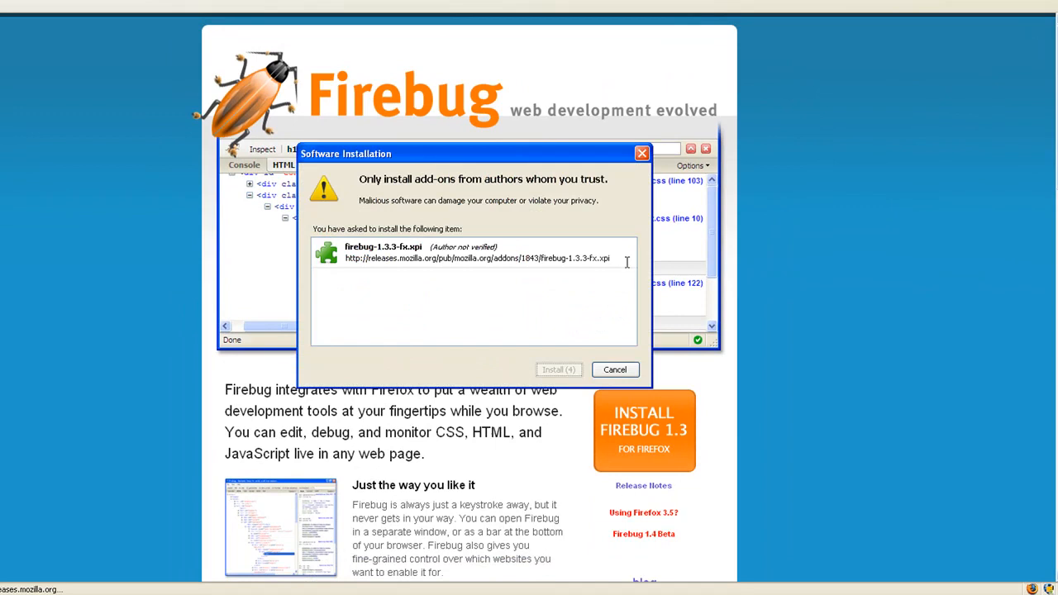
{"action": "left_click", "coordinate": [559, 370]}
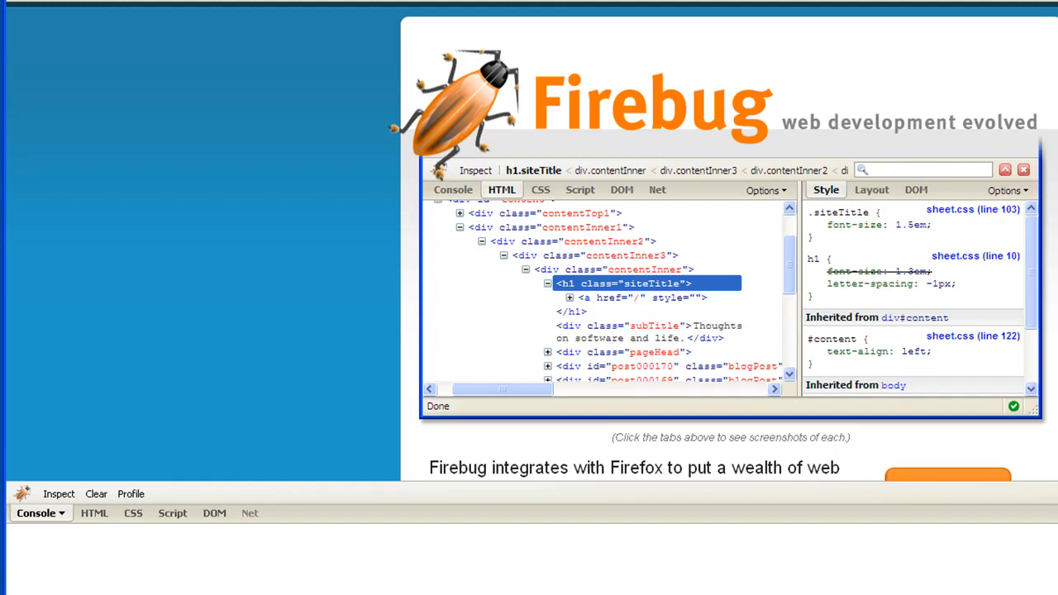
- Scroll down the getfirebug.com page with Firebug's Console docked below it
{"action": "scroll", "scroll_direction": "down", "scroll_amount": 3}
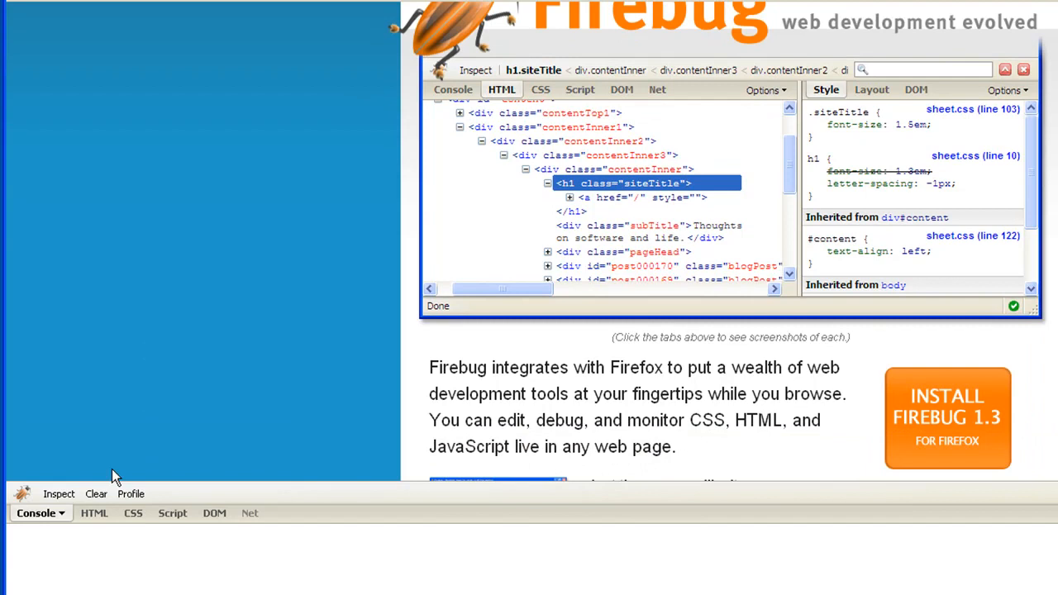
{"action": "mouse_move", "coordinate": [59, 493]}
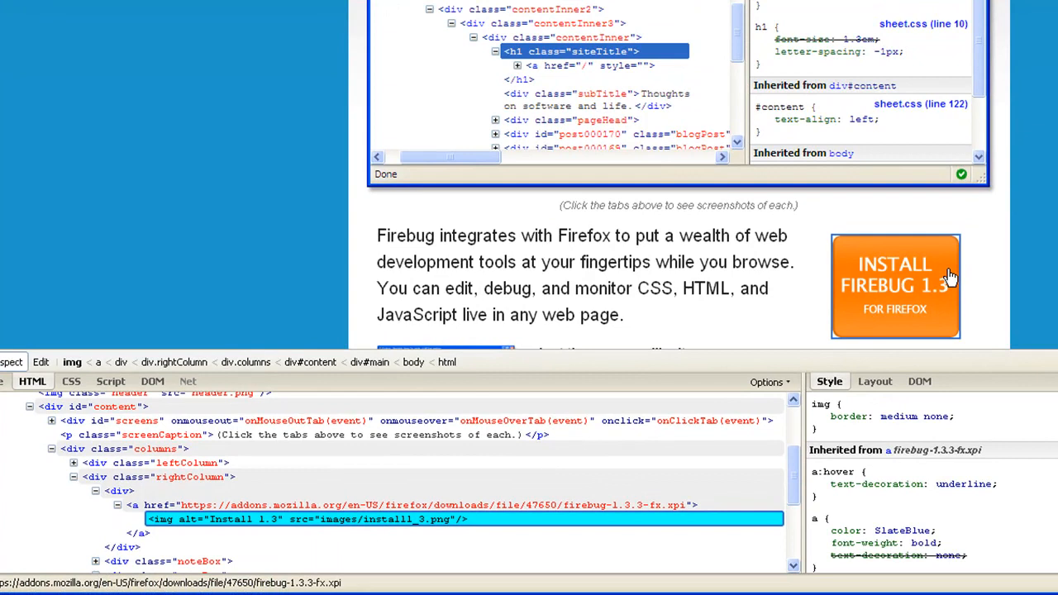
{"action": "mouse_move", "coordinate": [956, 257]}
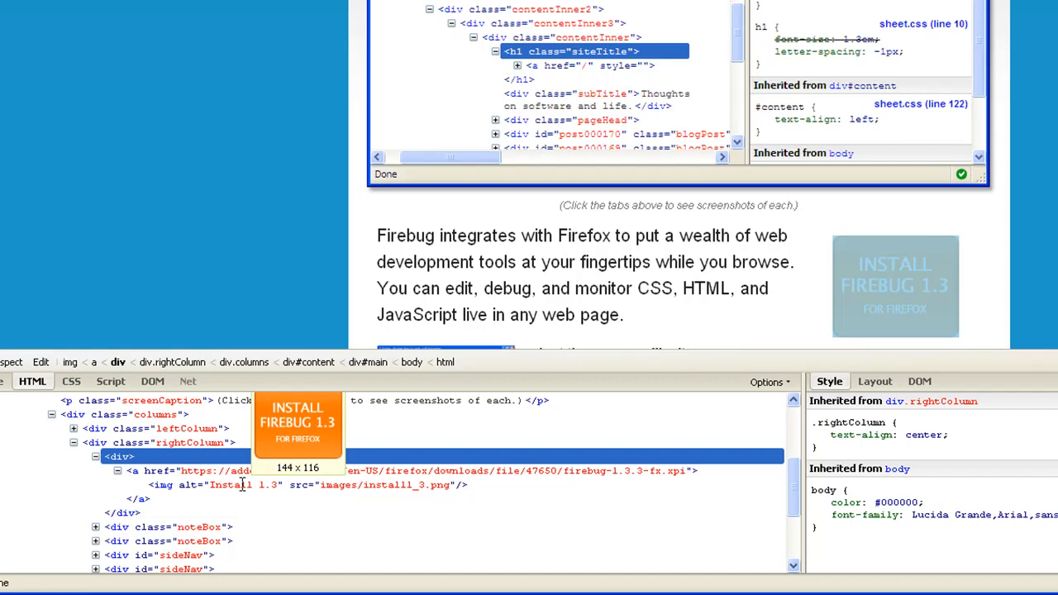
- Show the context menu of copy, edit and delete actions for the install button's div
{"action": "right_click", "coordinate": [298, 485]}
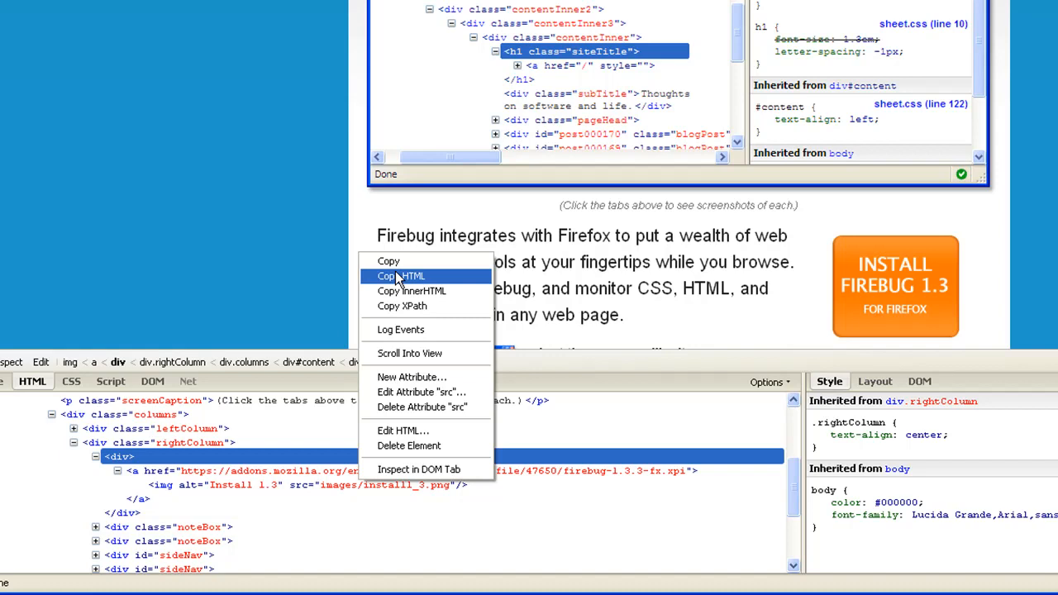
{"action": "mouse_move", "coordinate": [412, 291]}
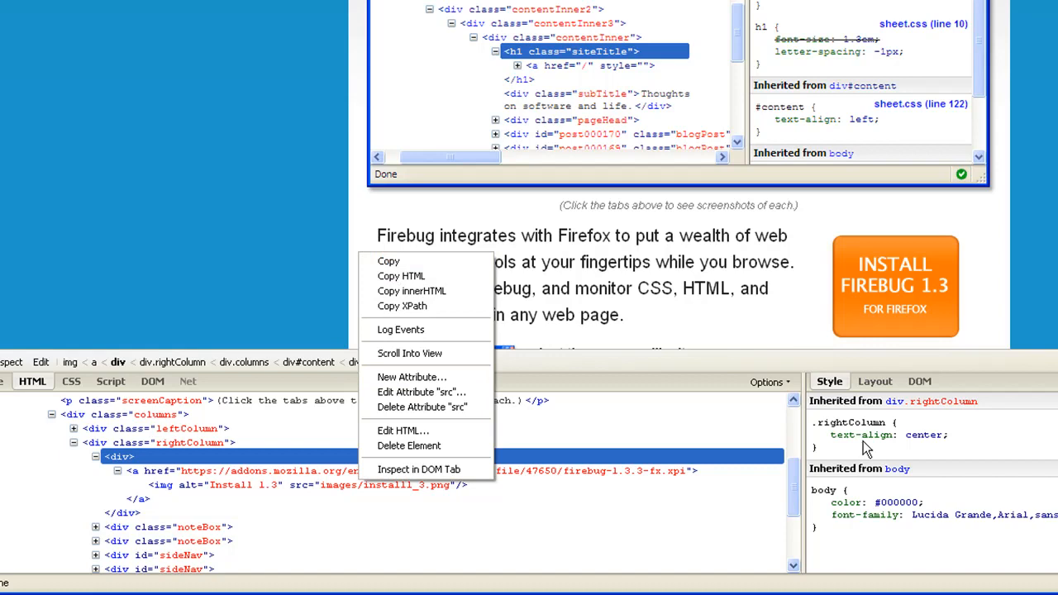
- Begin editing the .rightColumn text-align value so the install button can shift right
{"action": "left_click", "coordinate": [863, 435]}
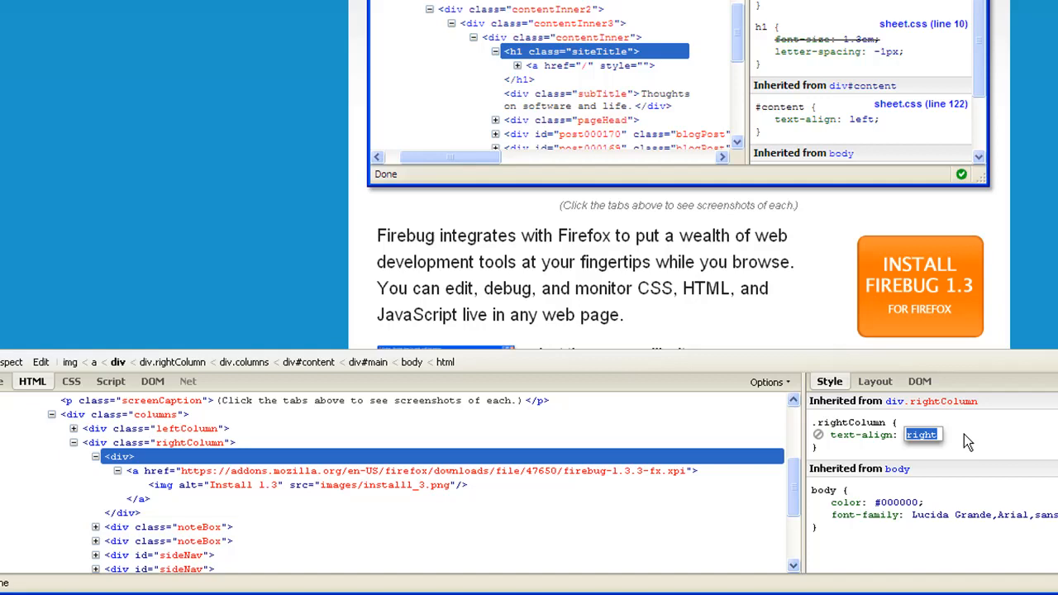
{"action": "mouse_move", "coordinate": [999, 434]}
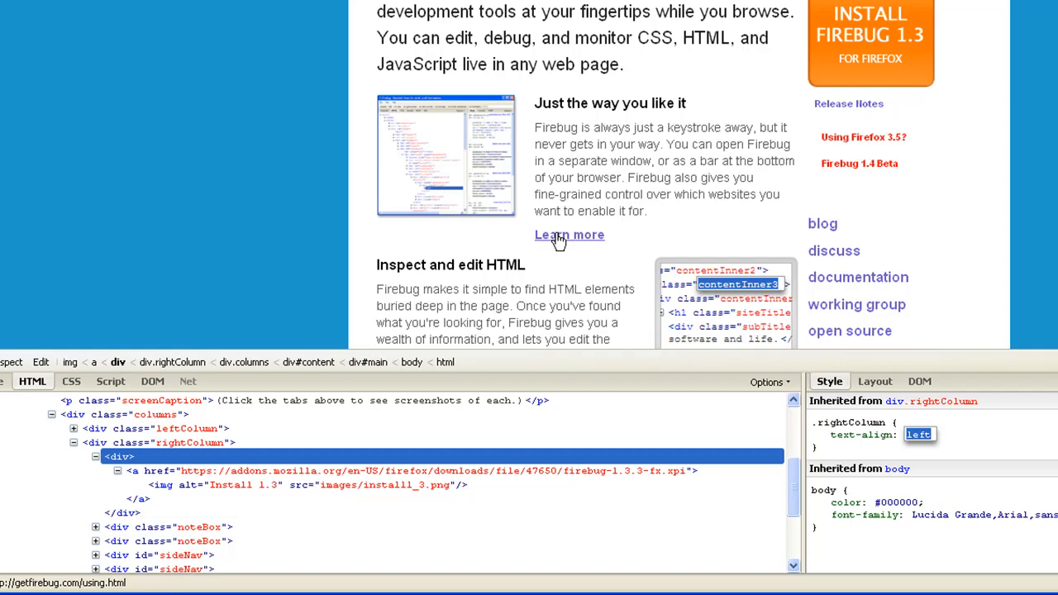
- Inspect the Learn more link and set its a:hover text-decoration to none
{"action": "left_click", "coordinate": [569, 235]}
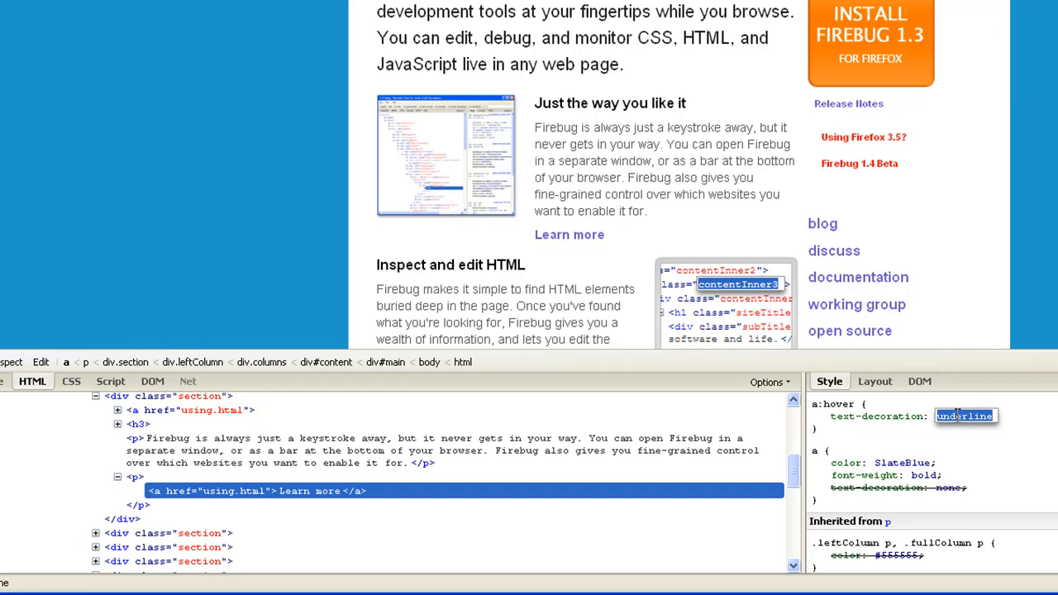
{"action": "type", "text": "none"}
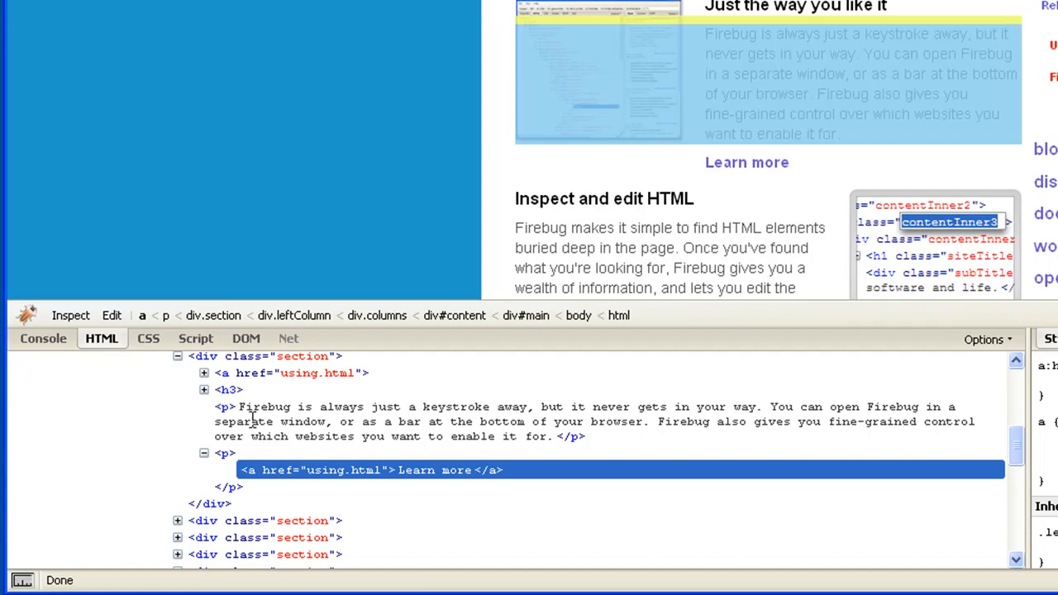
- Switch to the CSS panel and load the imported firebug.css stylesheet
{"action": "left_click", "coordinate": [148, 337]}
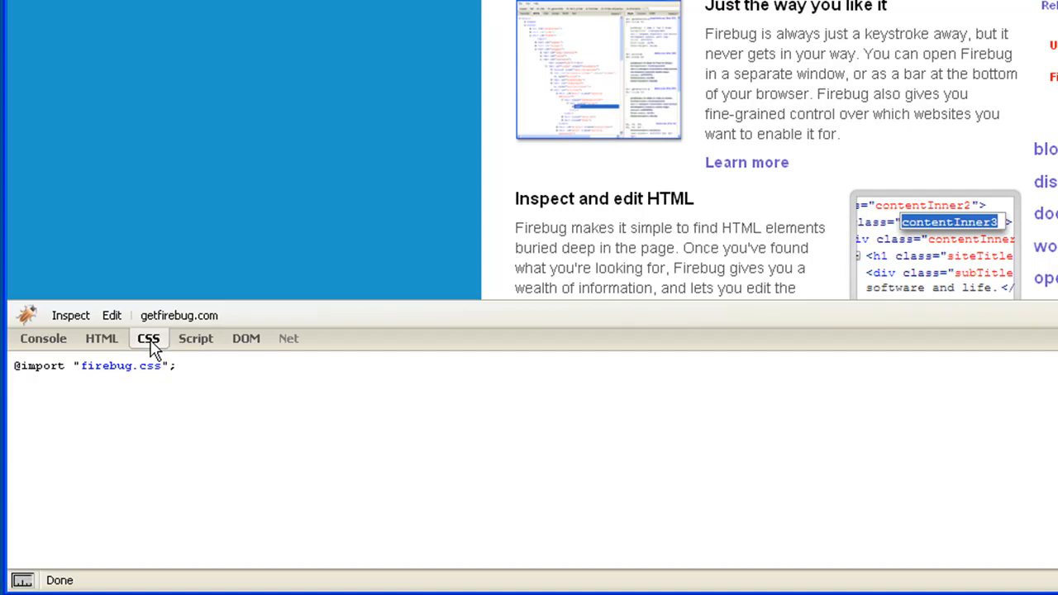
{"action": "scroll", "scroll_direction": "down", "scroll_amount": 3}
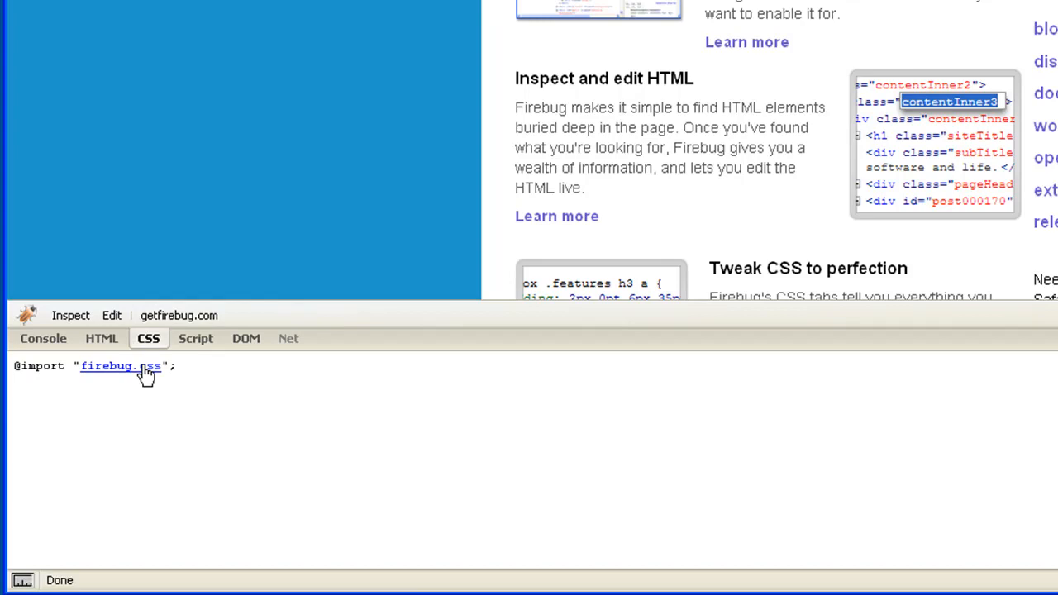
{"action": "left_click", "coordinate": [119, 367]}
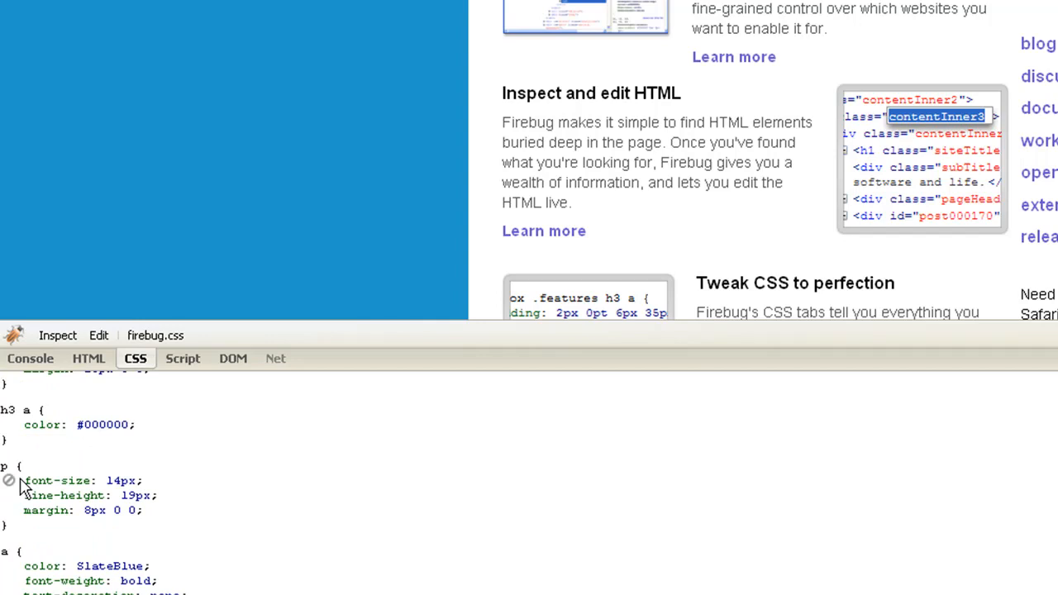
- Change the p rule's font-size to 24px, then settle it at 14px
{"action": "left_click", "coordinate": [119, 480]}
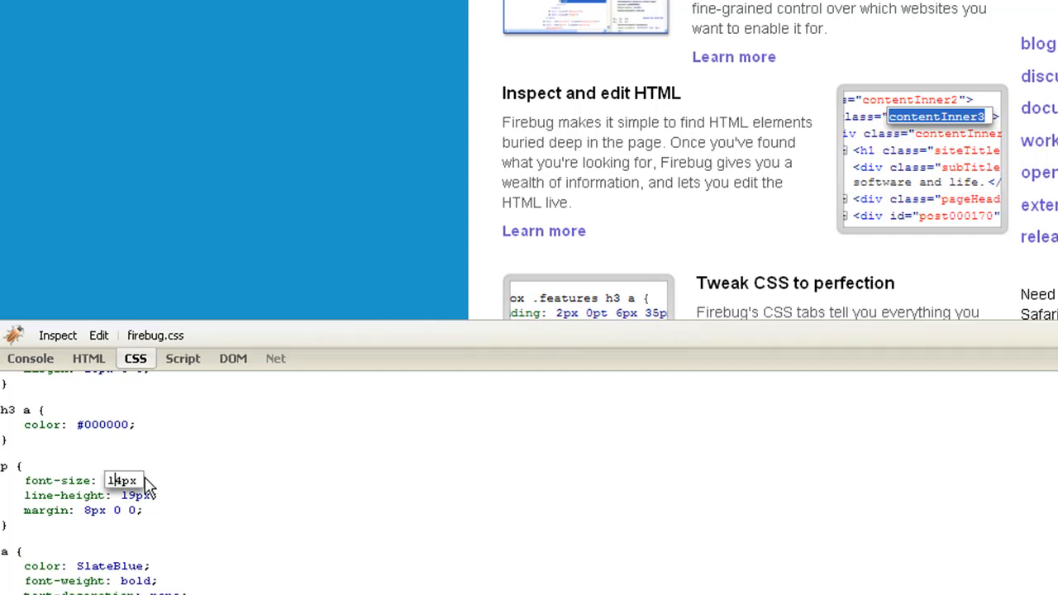
{"action": "type", "text": "24px"}
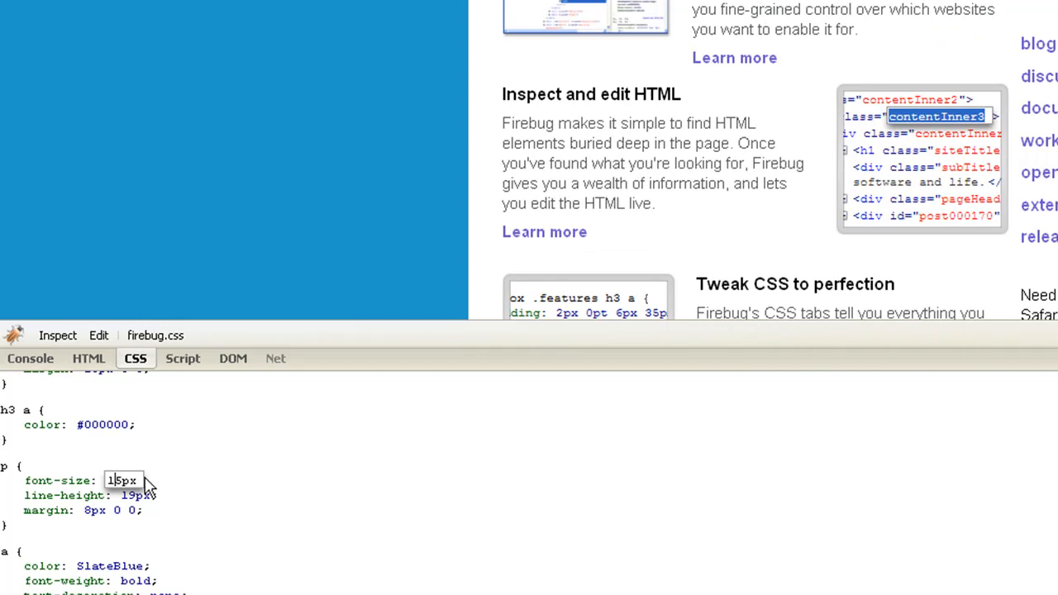
{"action": "type", "text": "14px"}
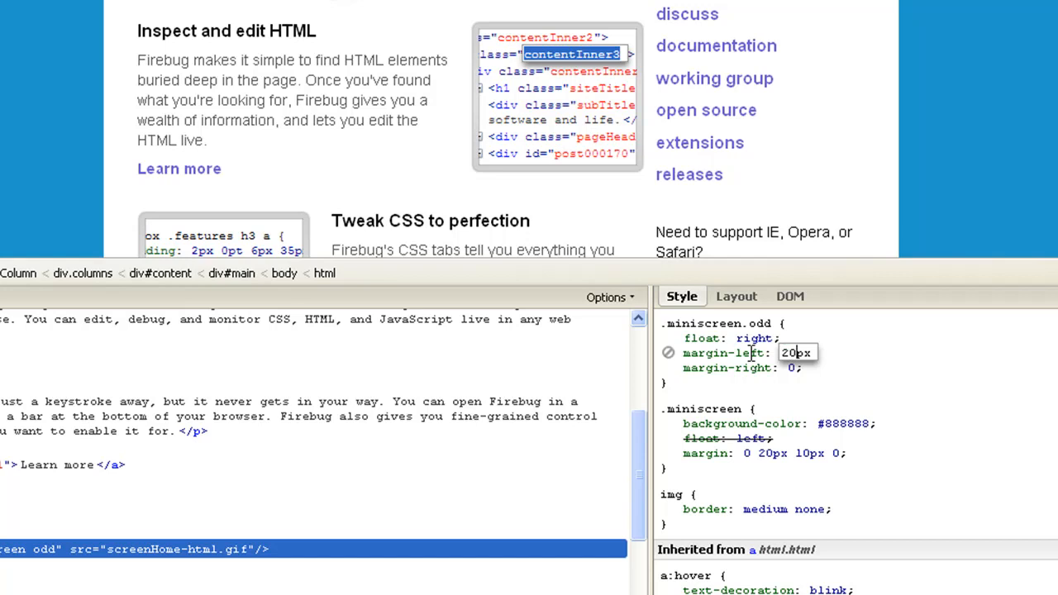
- Set the .miniscreen.odd image's margin-left to 12px and confirm the new value
{"action": "type", "text": "12px"}
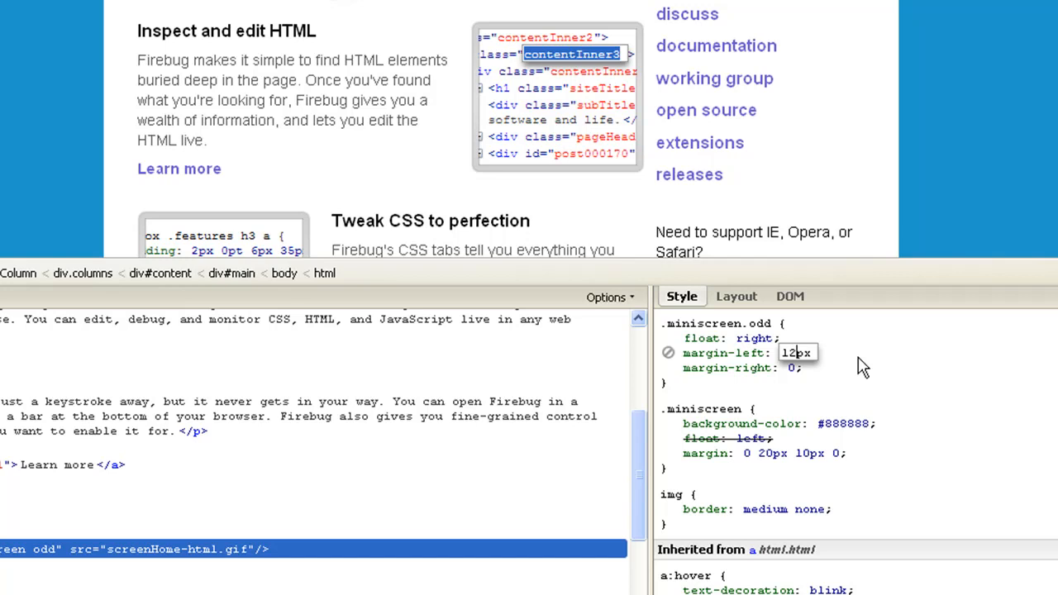
{"action": "left_click", "coordinate": [726, 354]}
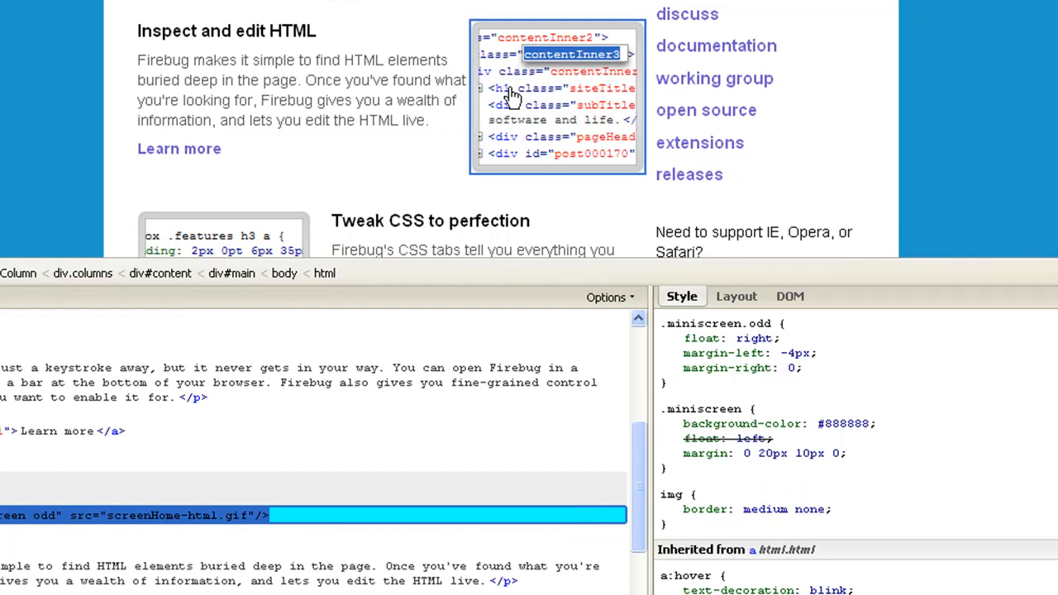
- Show the Layout box model of the Monitor network activity screenshot and enter 20 for a box value
{"action": "scroll", "scroll_direction": "down", "scroll_amount": 3}
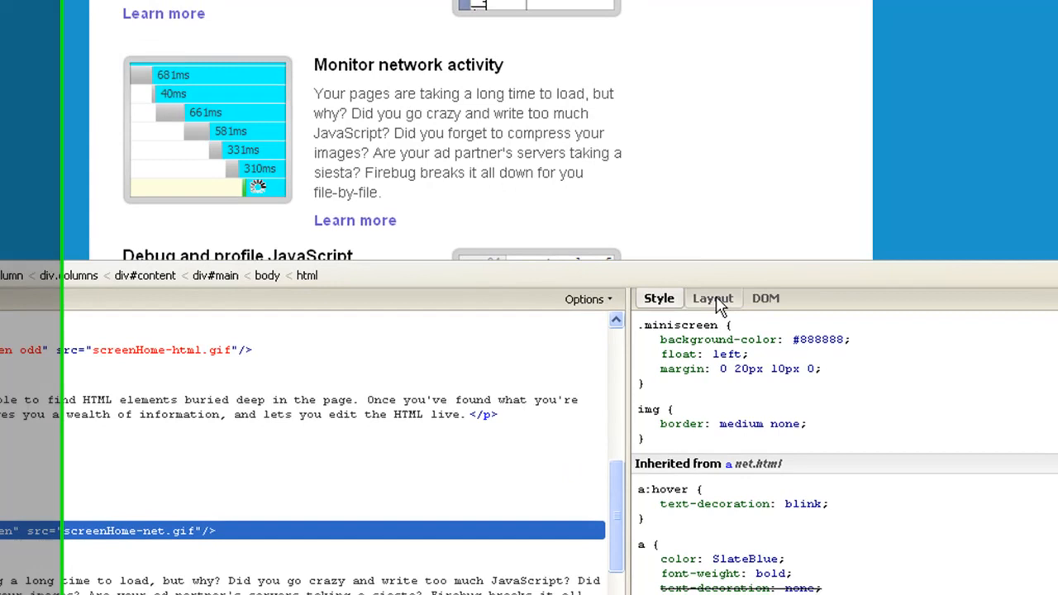
{"action": "left_click", "coordinate": [713, 298]}
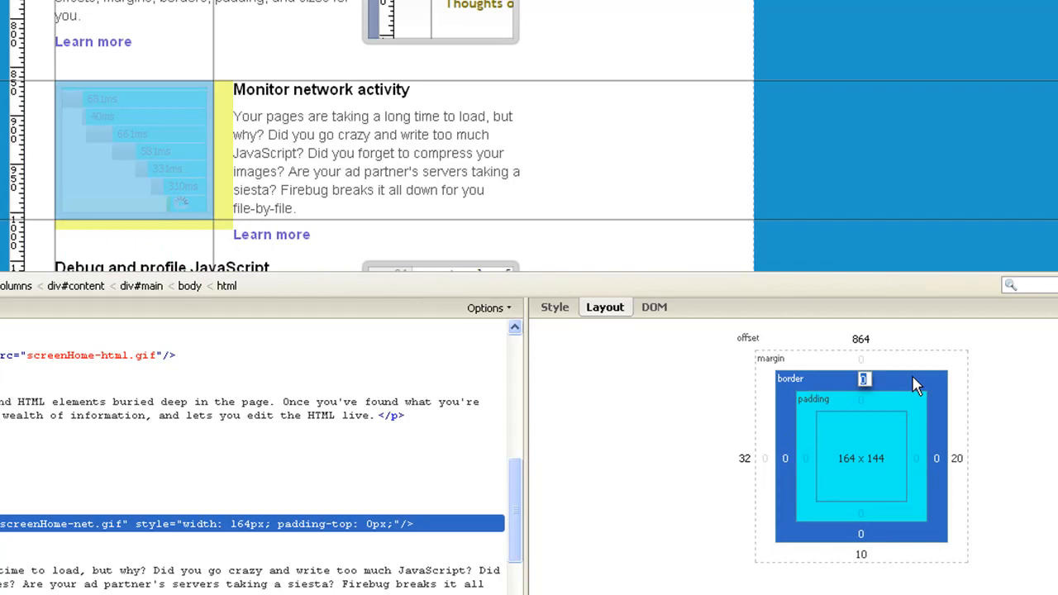
{"action": "type", "text": "20"}
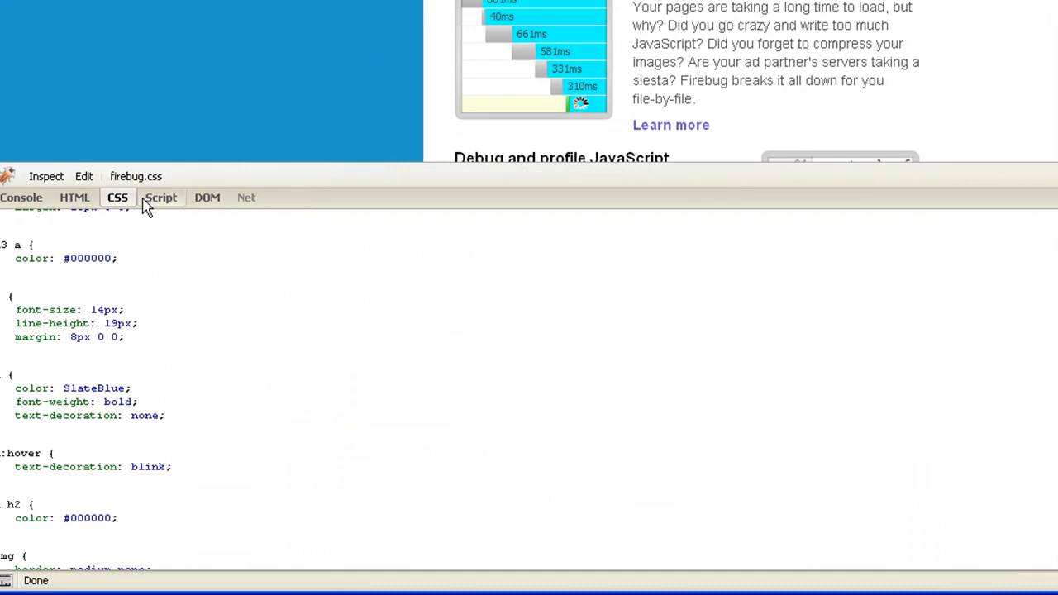
- View the page's JavaScript in the Script panel, then the window object's properties in the DOM panel
{"action": "left_click", "coordinate": [161, 197]}
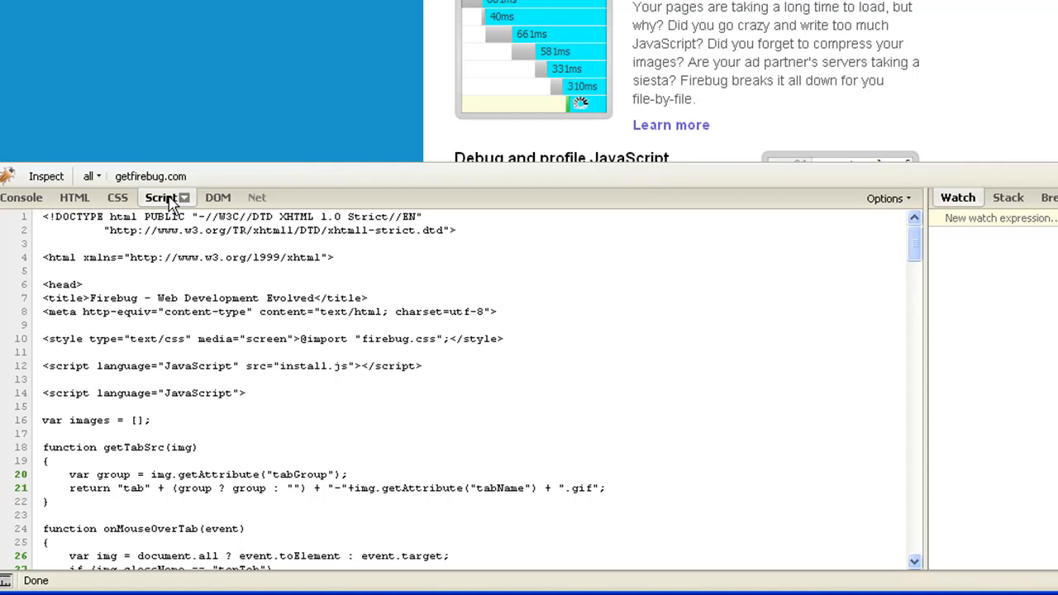
{"action": "left_click", "coordinate": [206, 197]}
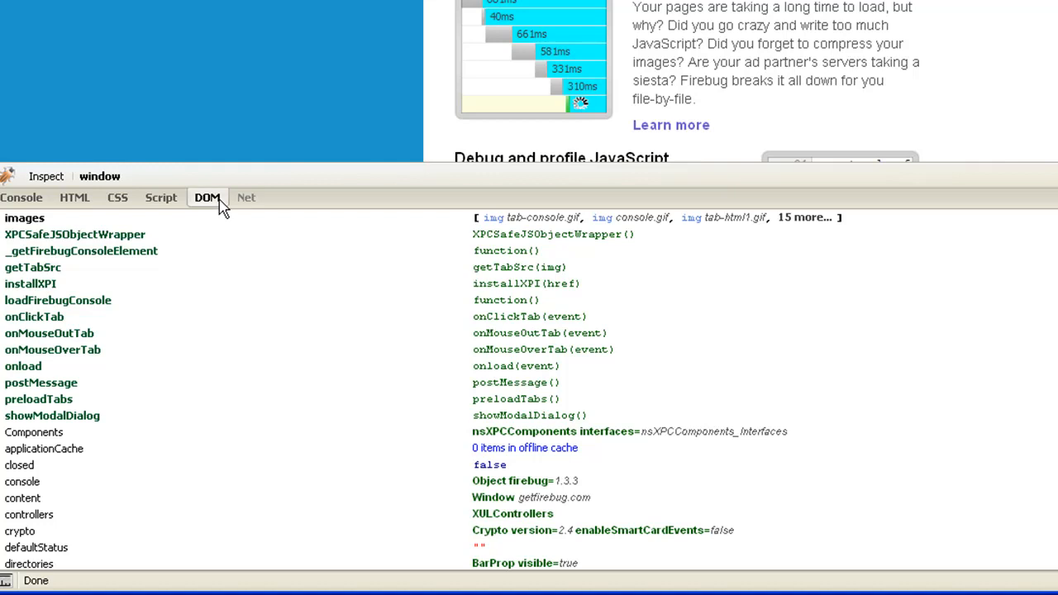
{"action": "mouse_move", "coordinate": [211, 207]}
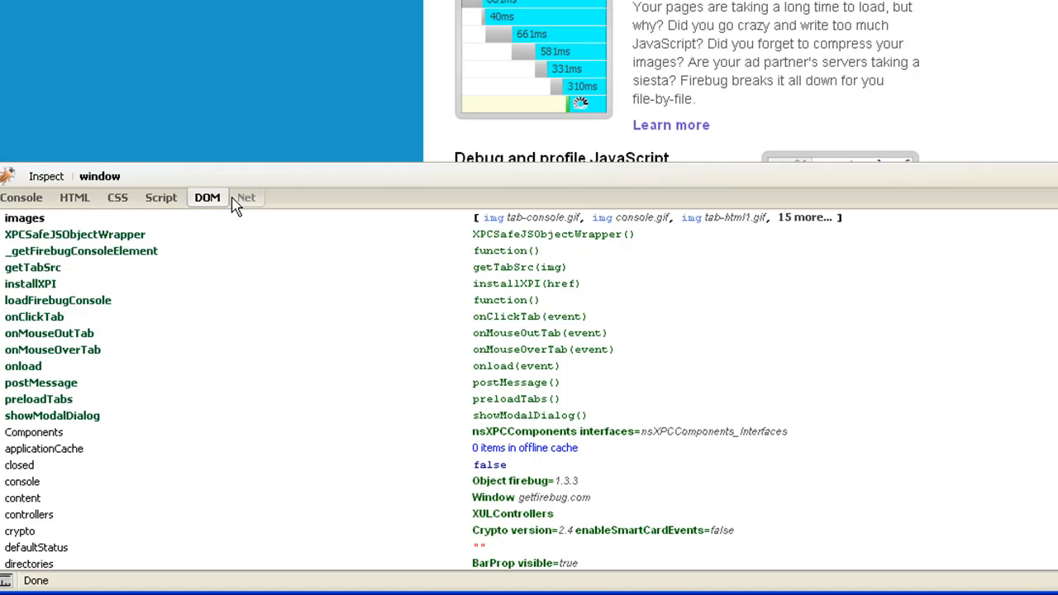
- Switch to the Net panel, which reports network monitoring as disabled
{"action": "left_click", "coordinate": [244, 197]}
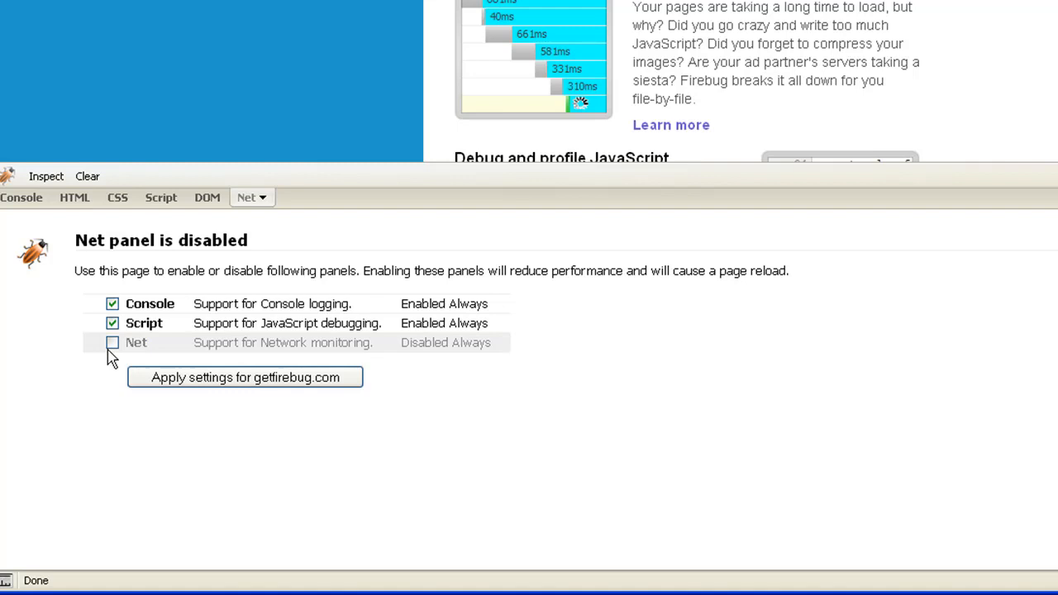